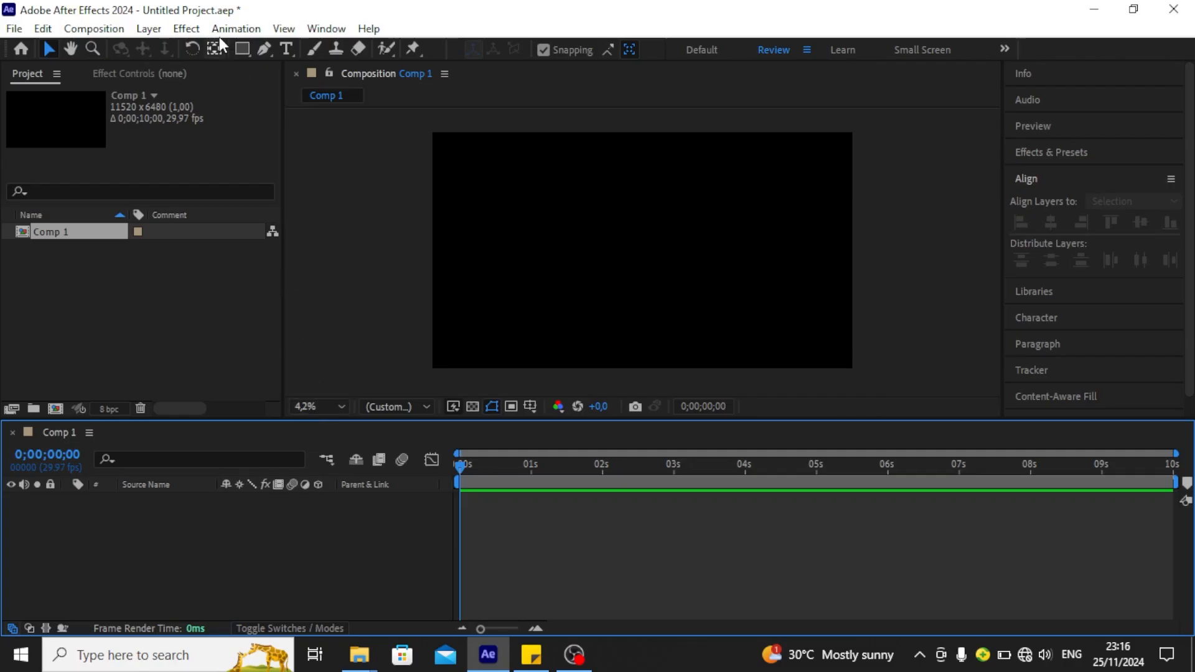
{"action": "mouse_move", "coordinate": [287, 48]}
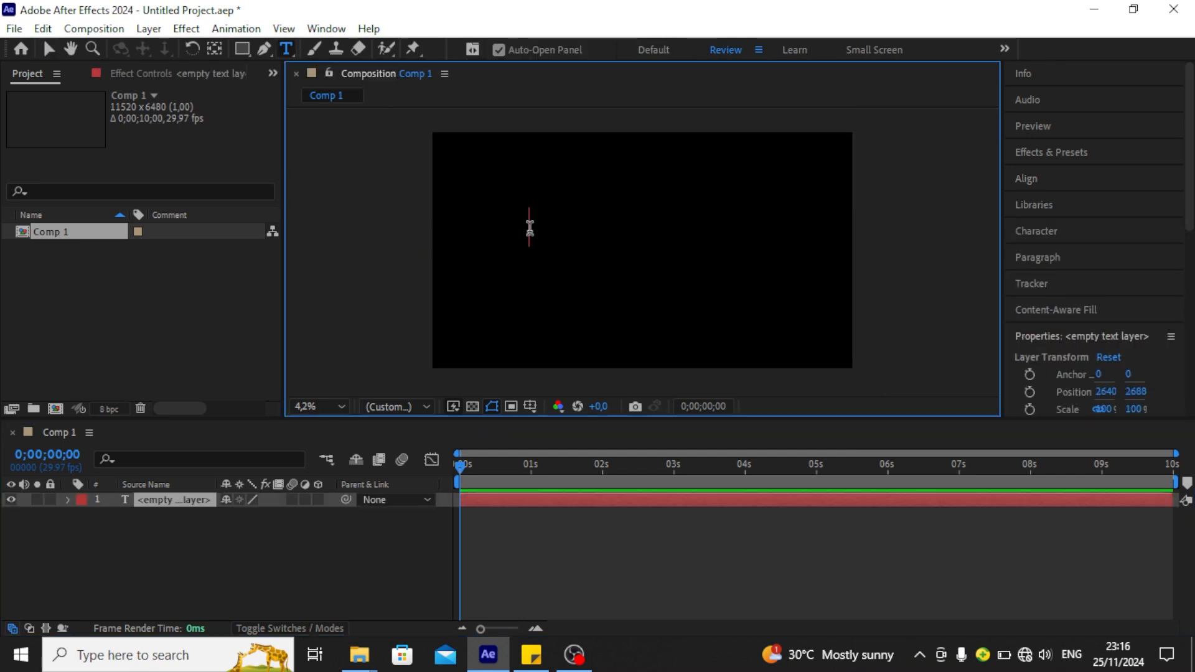
Type the white title 'BE SMART' and center it horizontally in the composition
{"action": "type", "text": "BE"}
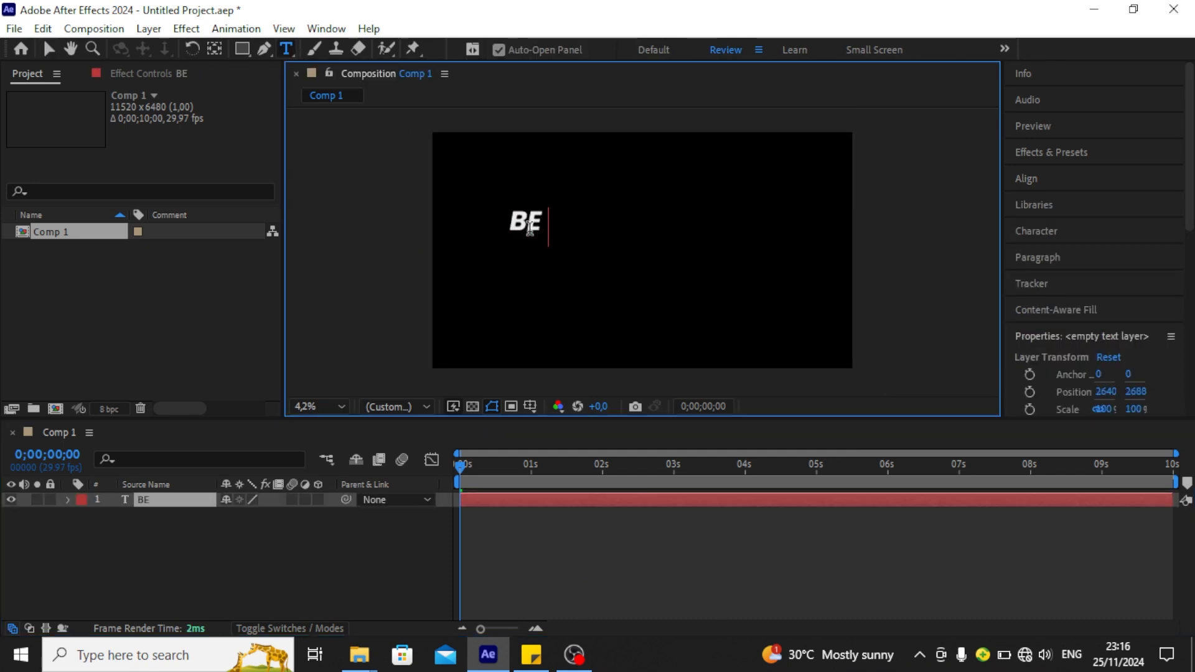
{"action": "type", "text": "SMART"}
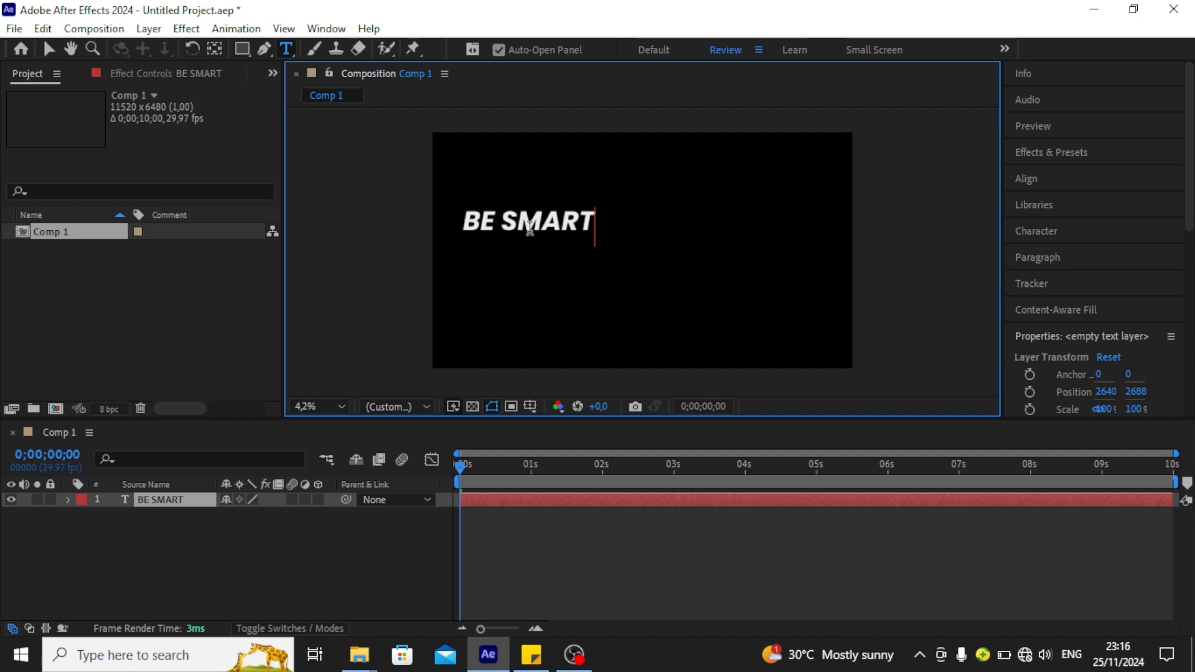
{"action": "mouse_move", "coordinate": [1157, 353]}
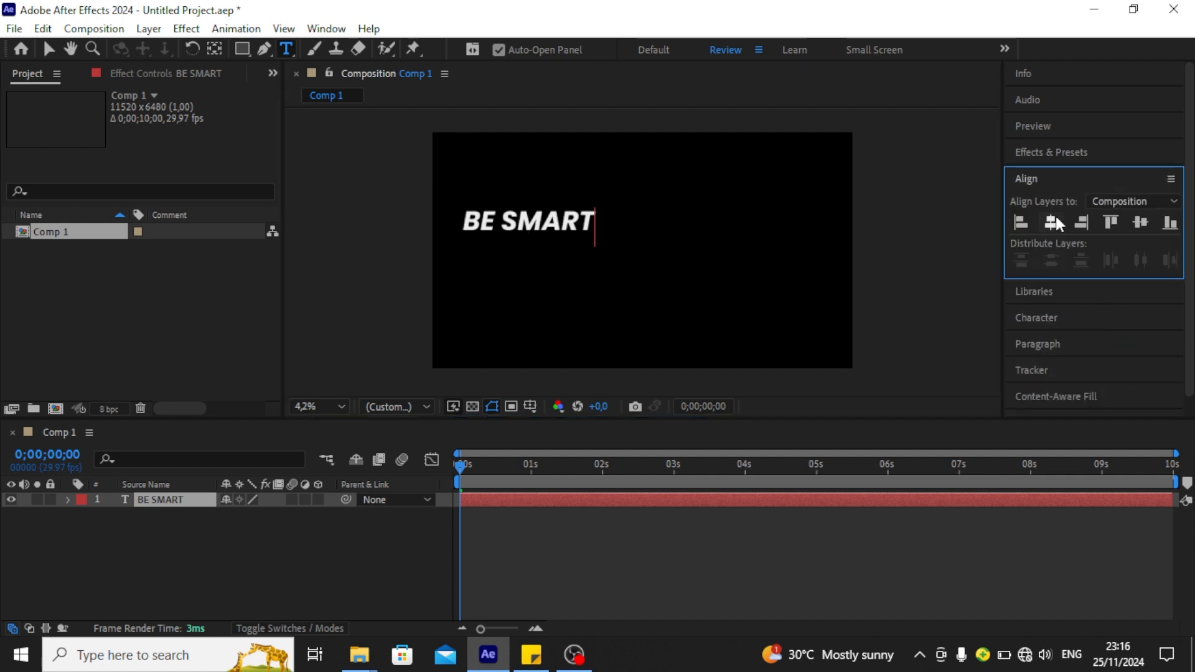
{"action": "left_click", "coordinate": [1050, 223]}
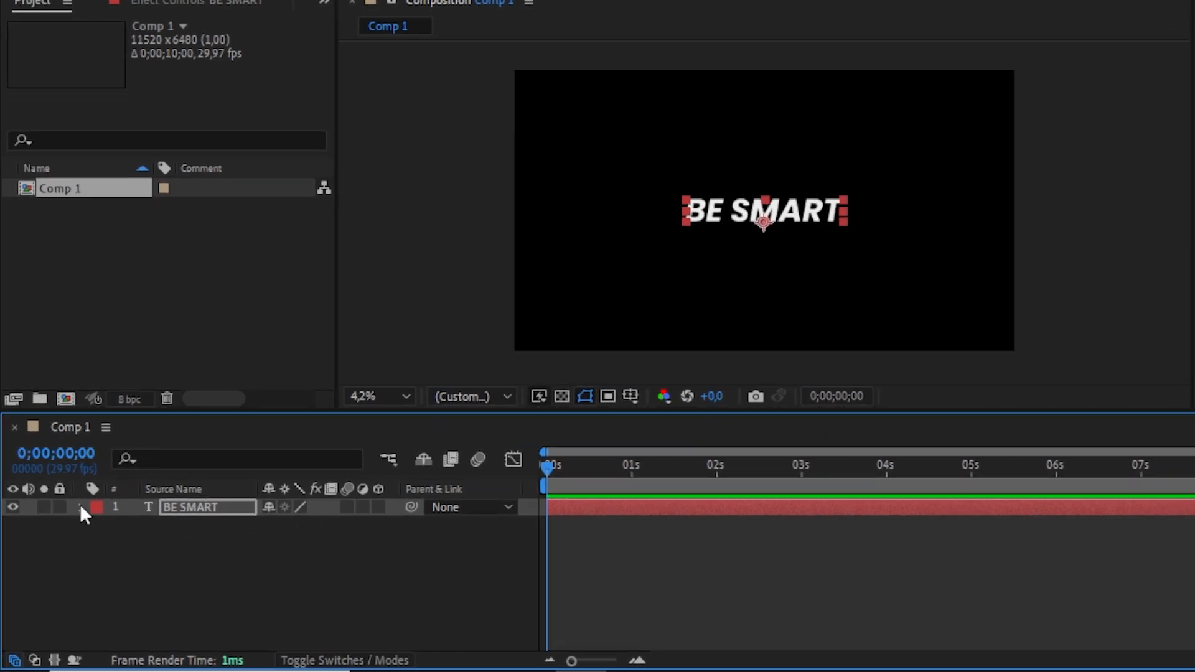
Add a Scale text animator to the BE SMART layer with Scale 0,0%
{"action": "left_click", "coordinate": [388, 526]}
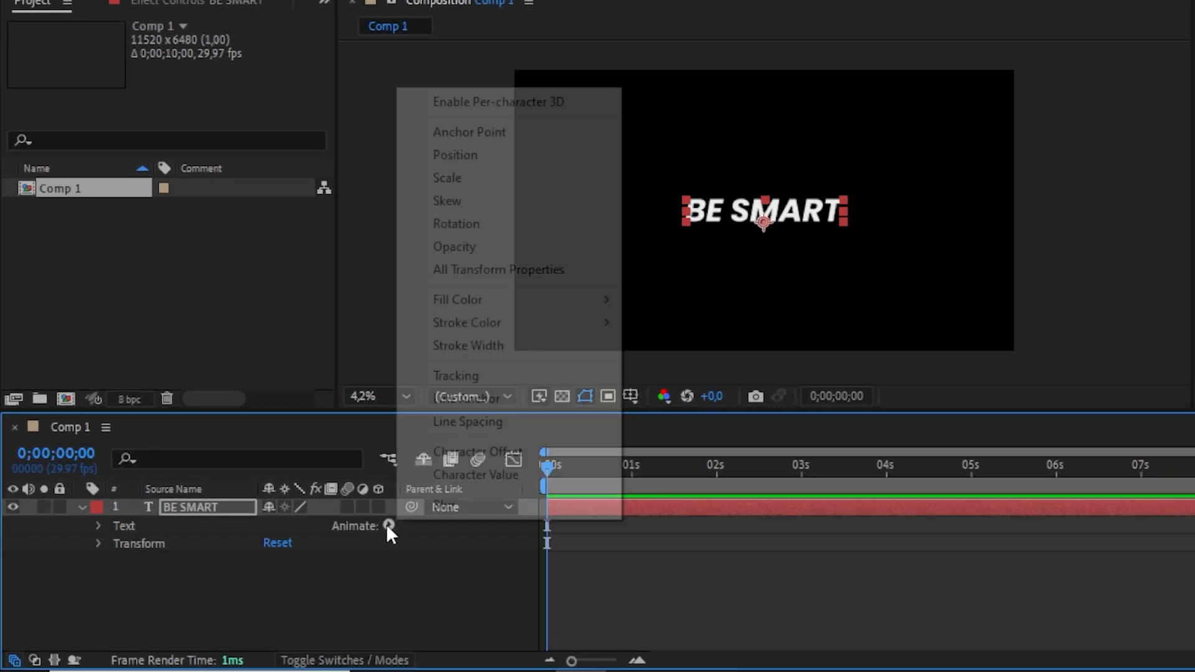
{"action": "left_click", "coordinate": [447, 177]}
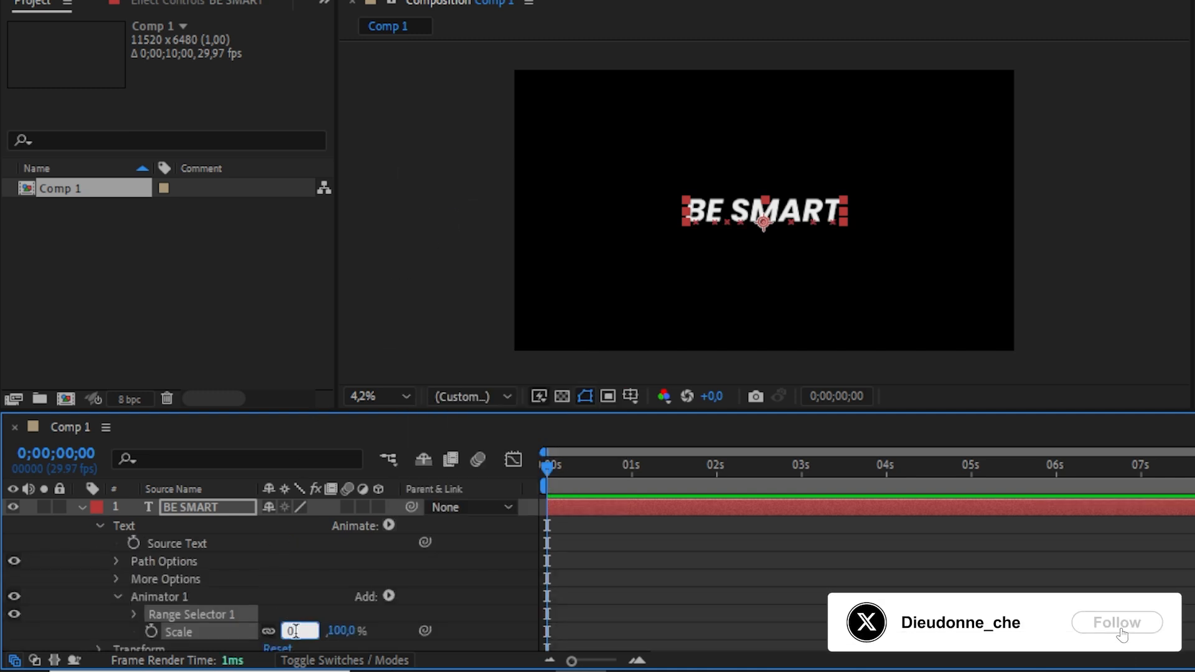
{"action": "type", "text": "0,0"}
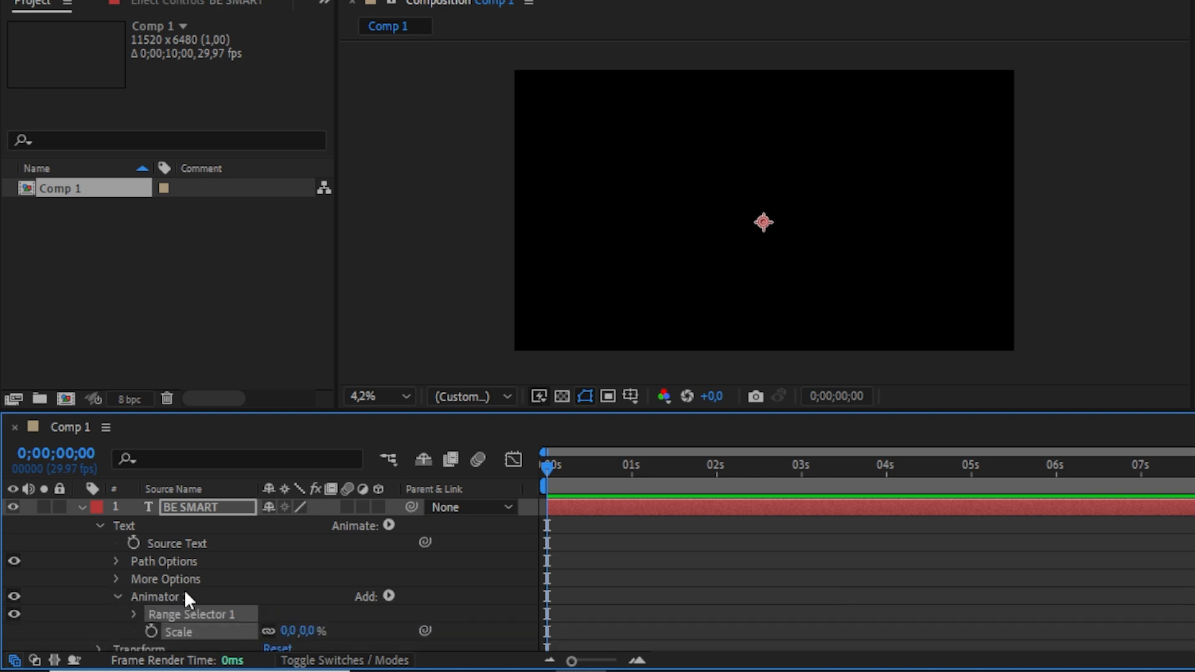
Change Range Selector 1's advanced Shape from Square to Ramp Up
{"action": "left_click", "coordinate": [135, 614]}
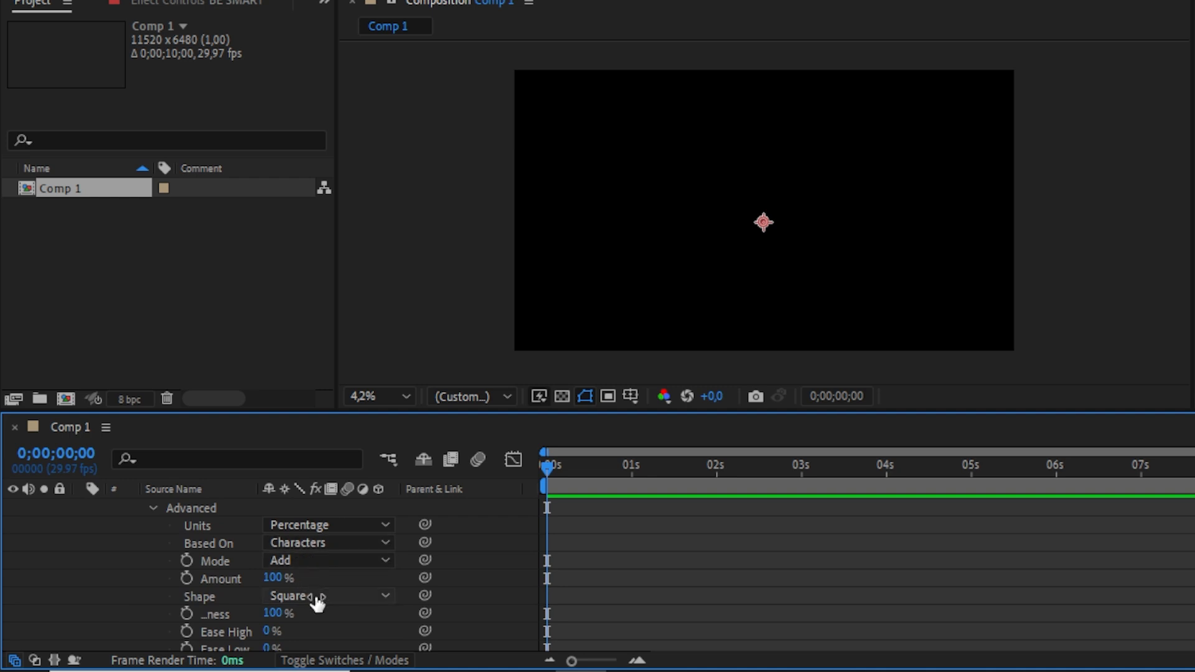
{"action": "left_click", "coordinate": [328, 595]}
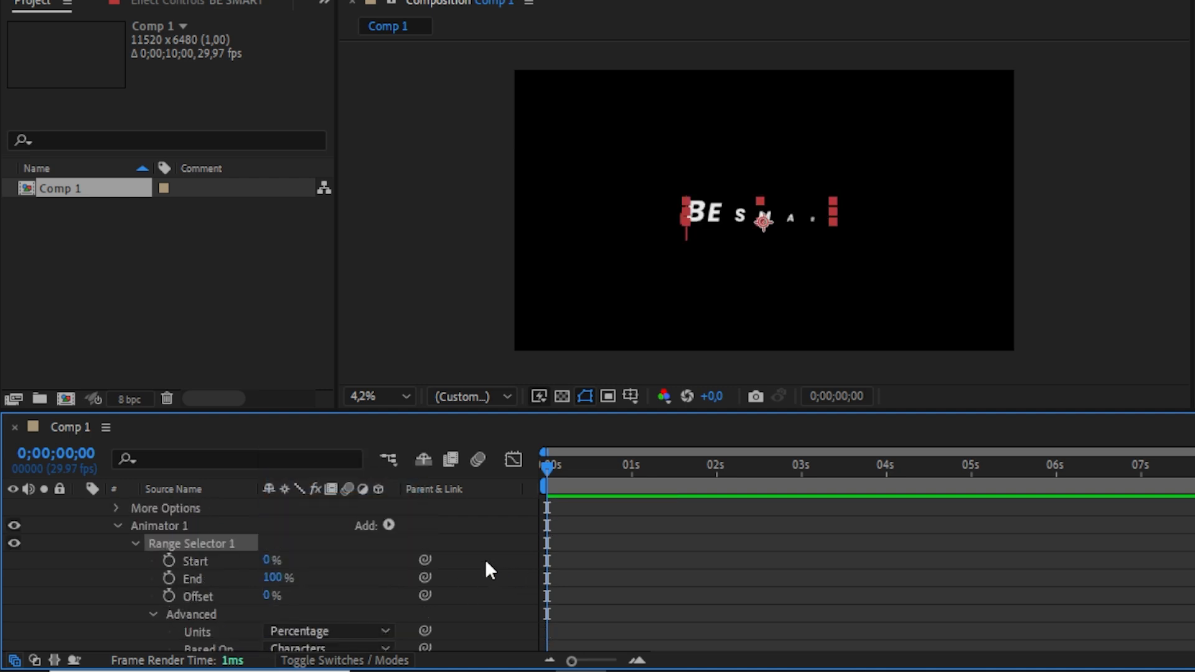
Keyframe the range selector Offset from -100 at 0f to 100 at 15f
{"action": "left_click", "coordinate": [169, 596]}
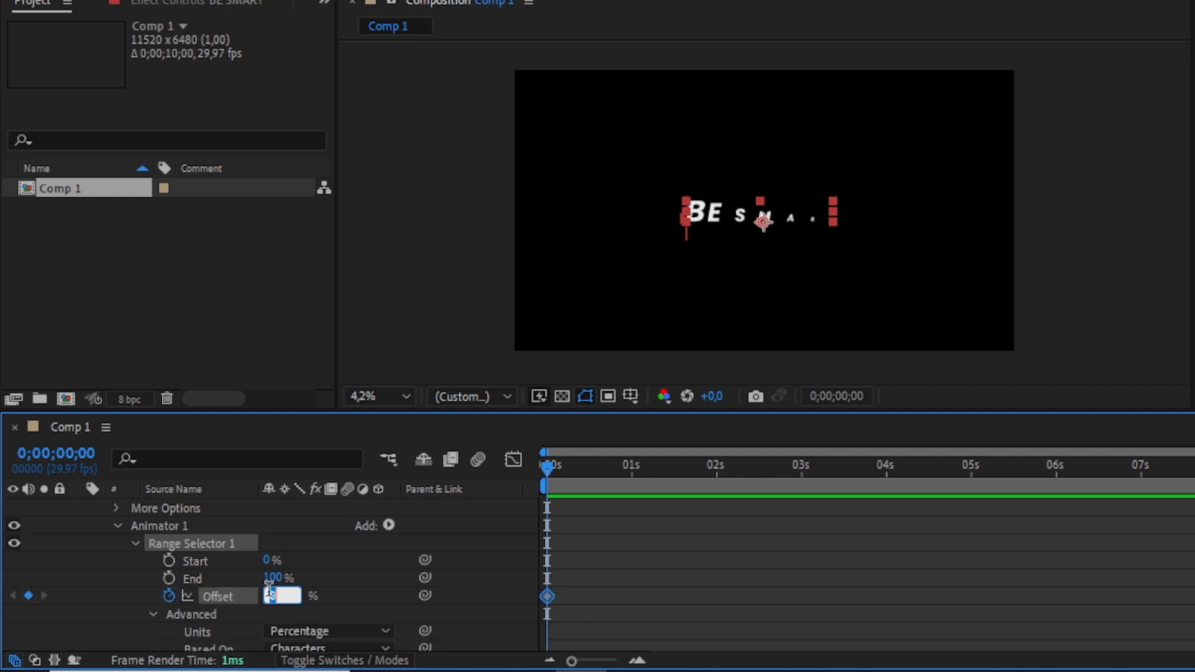
{"action": "type", "text": "-100"}
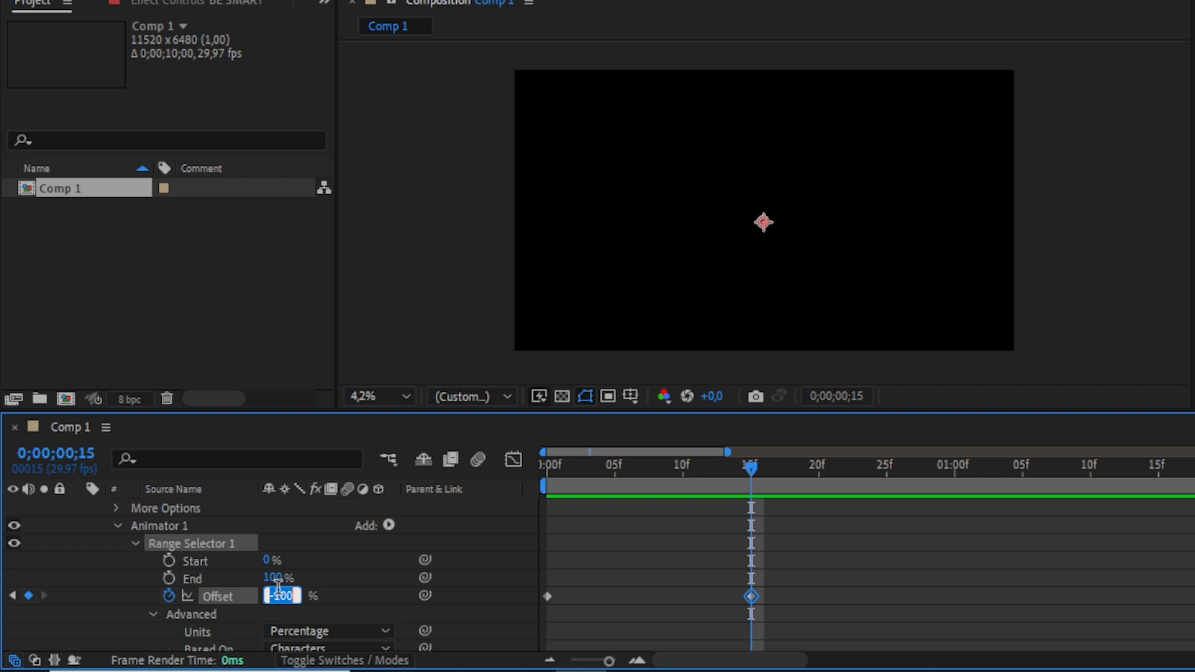
{"action": "type", "text": "10"}
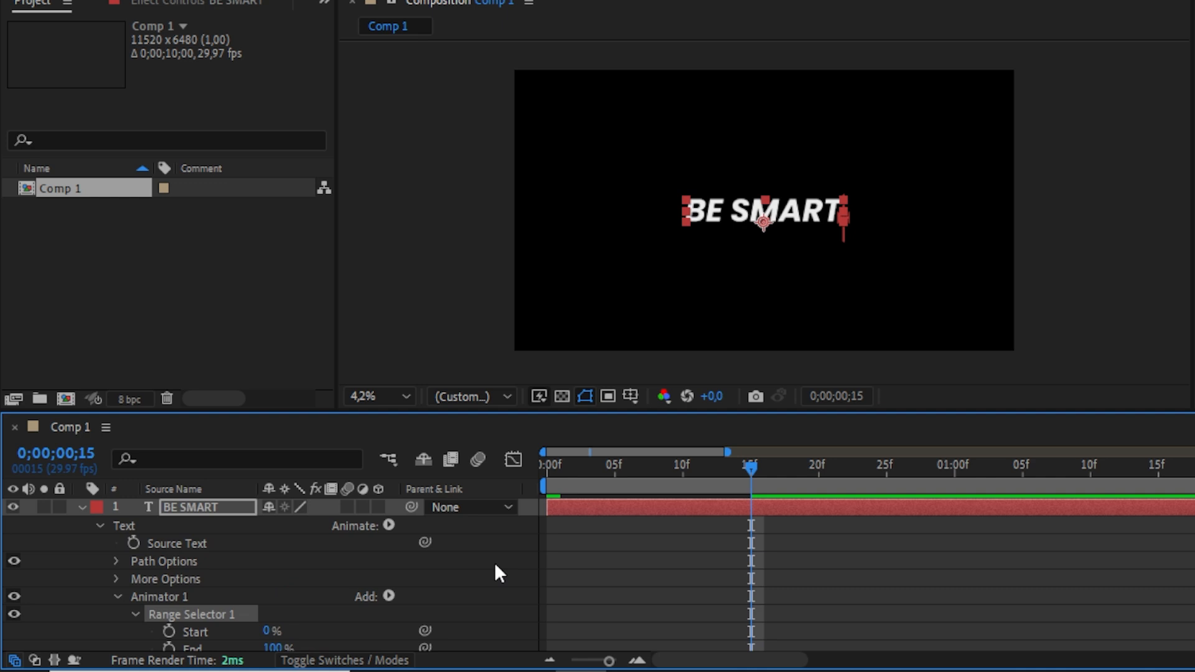
{"action": "scroll", "scroll_direction": "down", "scroll_amount": 3}
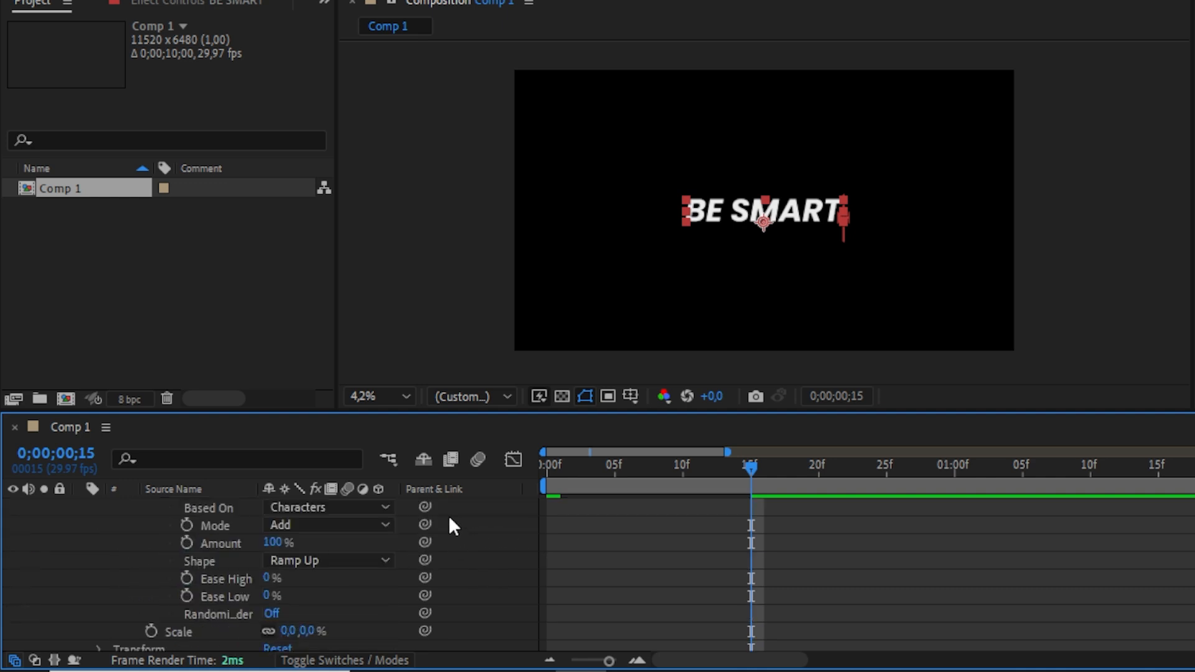